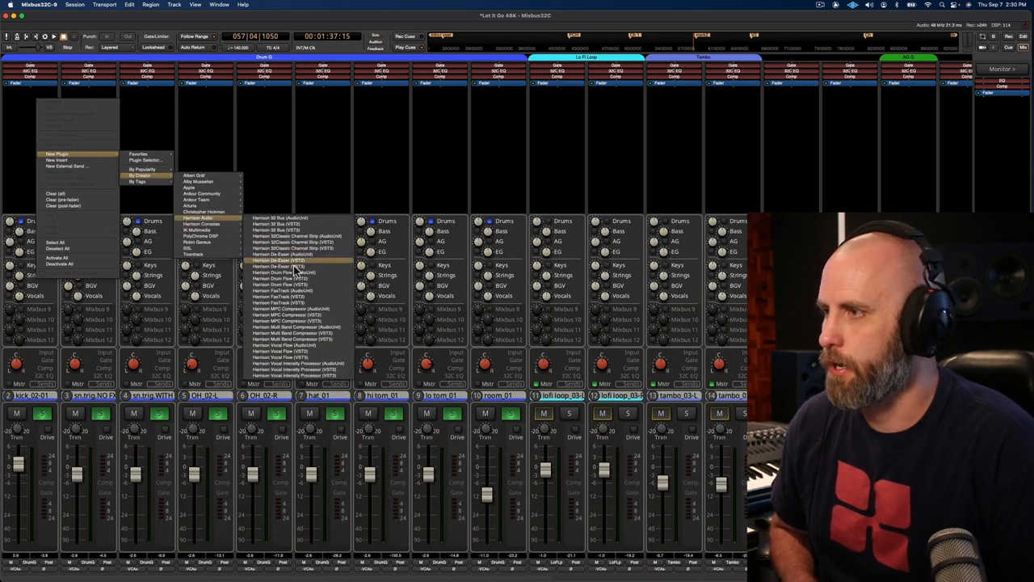
# Insert Harrison Drum Flow on the kick track and show its editor.
pyautogui.click(283, 278)
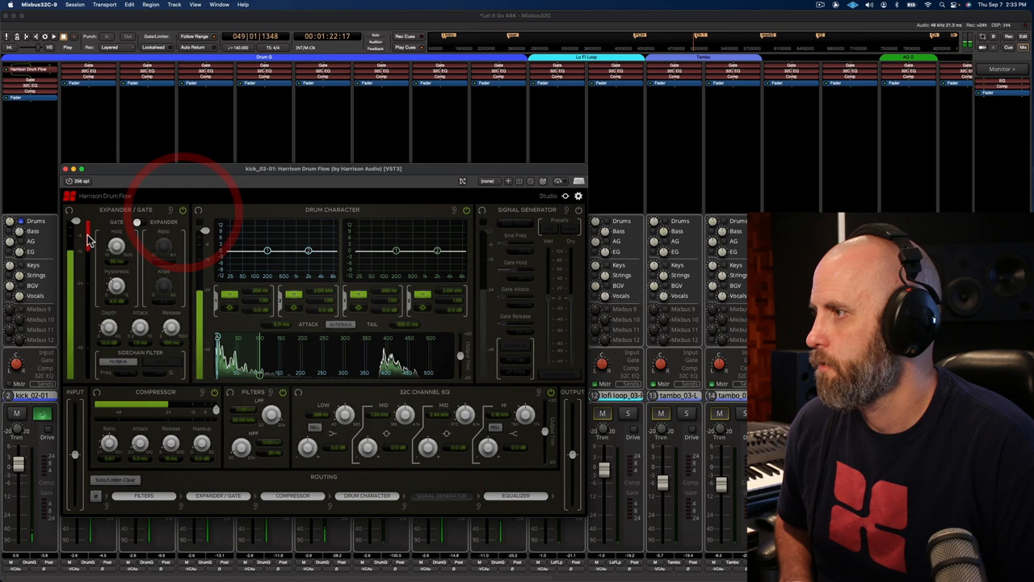
# Raise the kick's Expander/Gate threshold to about -30 dB.
pyautogui.moveTo(74, 226); pyautogui.dragTo(74, 271)
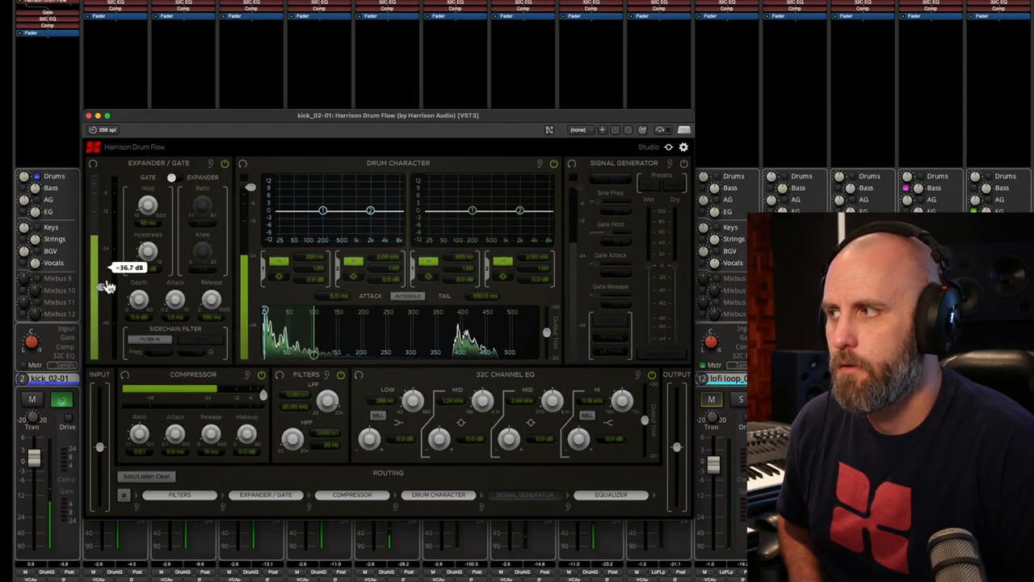
pyautogui.moveTo(106, 288); pyautogui.dragTo(105, 242)
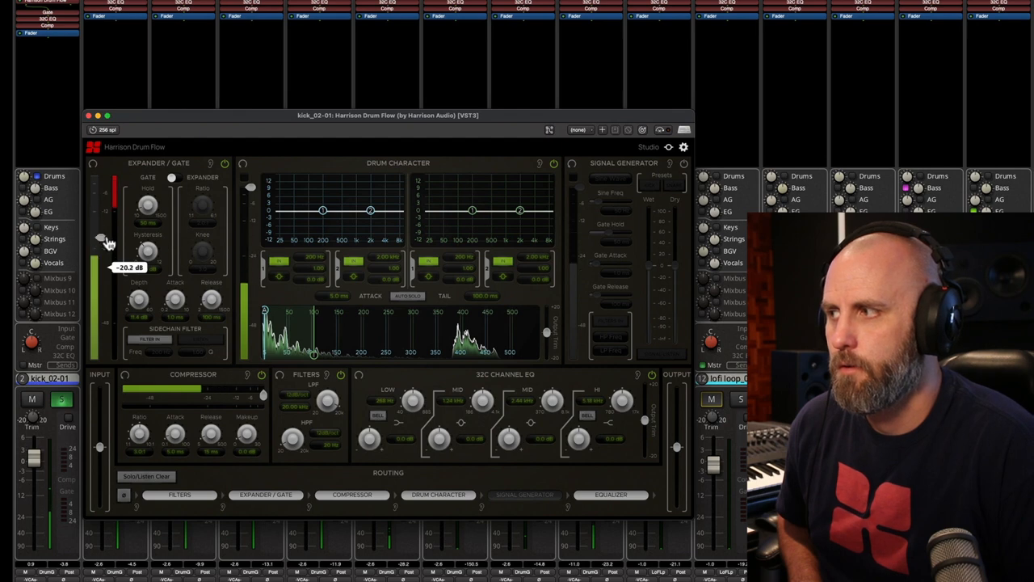
pyautogui.moveTo(109, 243); pyautogui.dragTo(100, 241)
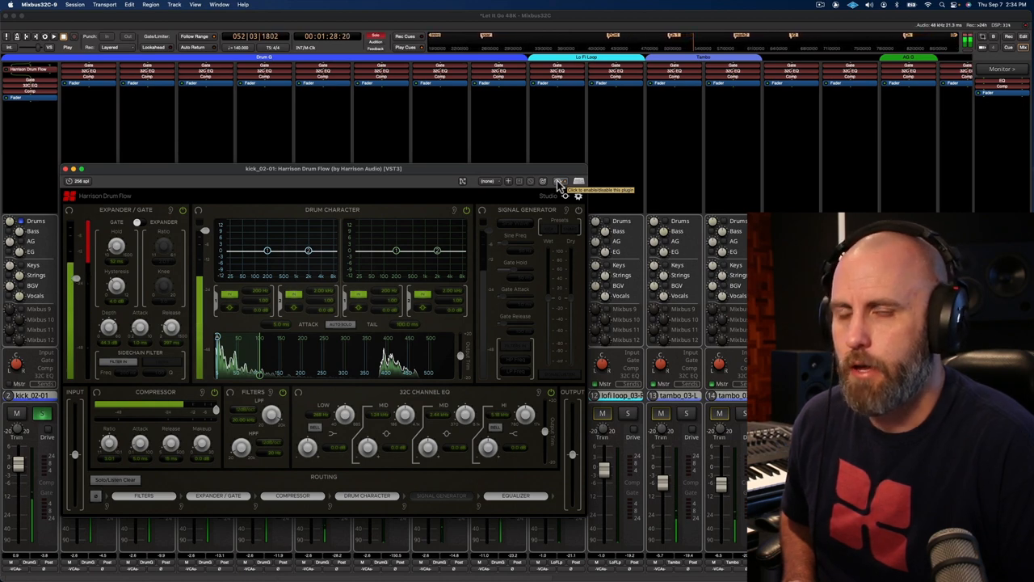
# Engage Listen on the gate's Sidechain Filter to audition it alone.
pyautogui.click(561, 181)
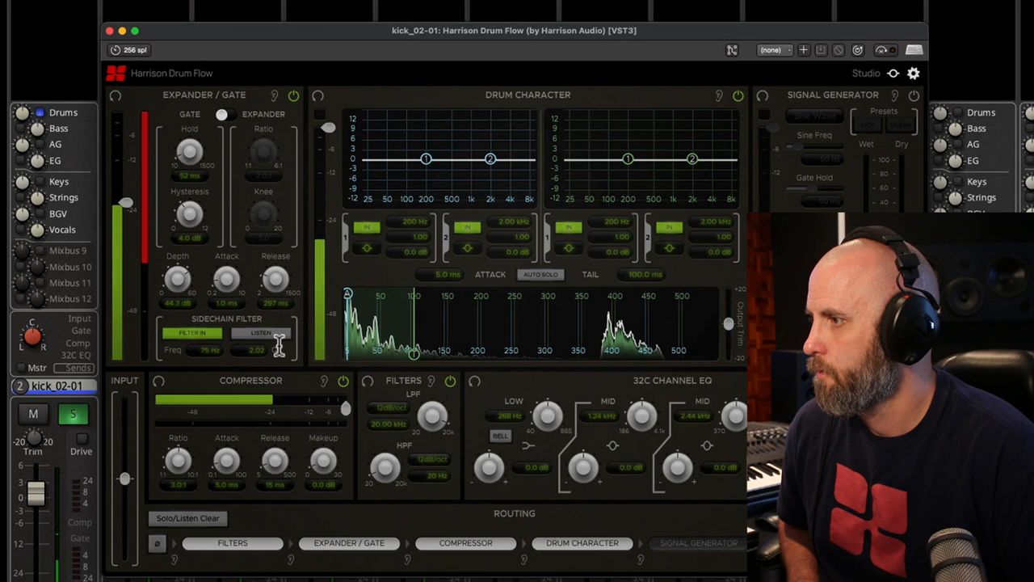
pyautogui.click(260, 333)
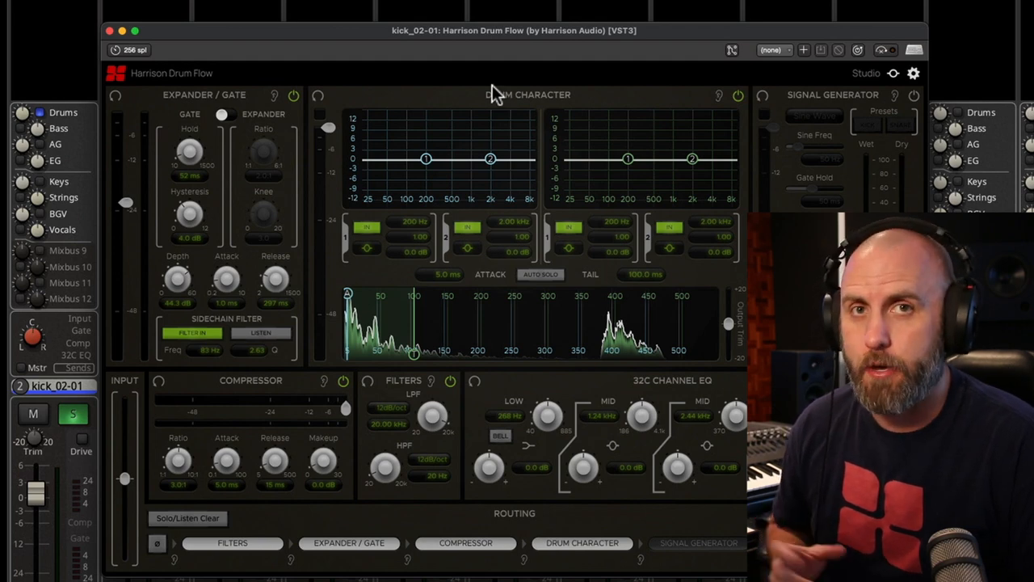
pyautogui.moveTo(445, 178)
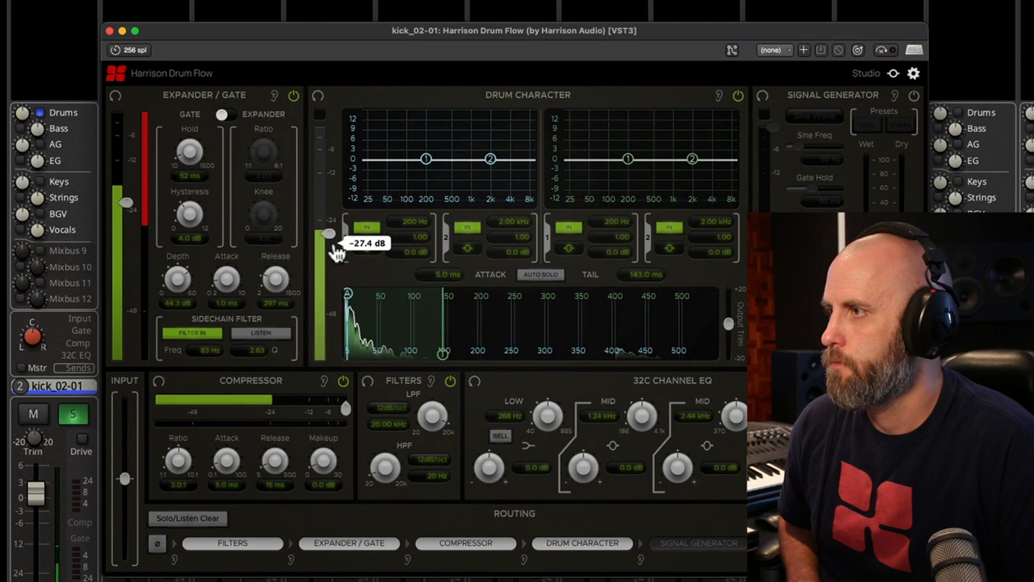
# Set the Drum Character attack threshold to -27.4 dB and boost the attack EQ near 5.5 kHz.
pyautogui.moveTo(330, 235); pyautogui.dragTo(330, 255)
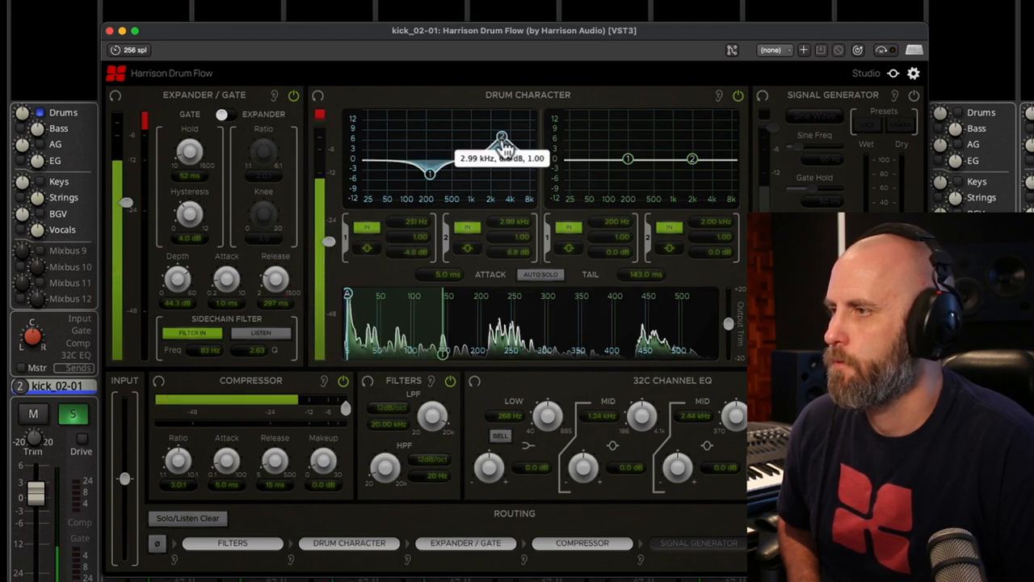
pyautogui.moveTo(501, 136); pyautogui.dragTo(519, 116)
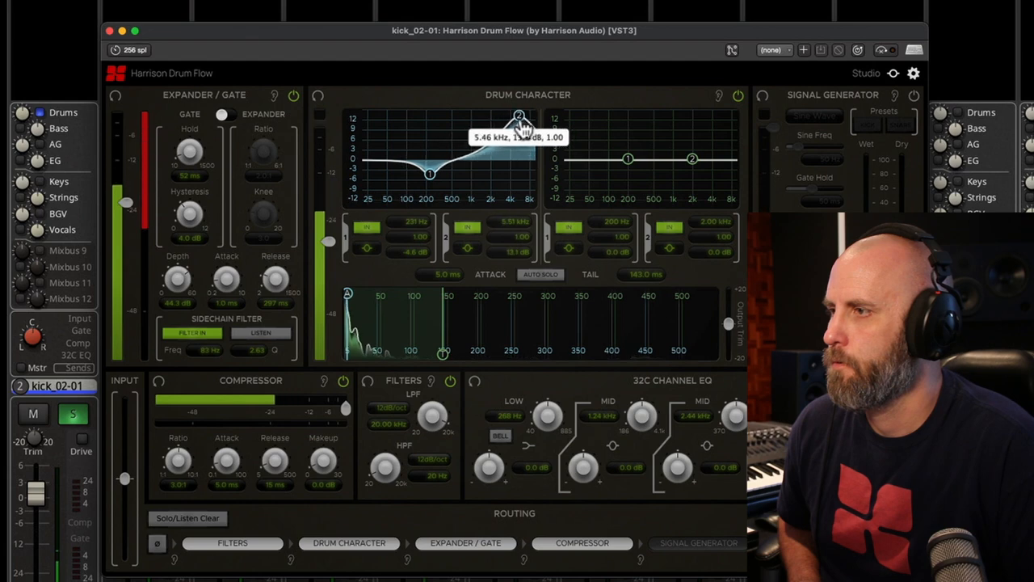
pyautogui.moveTo(519, 119); pyautogui.dragTo(519, 136)
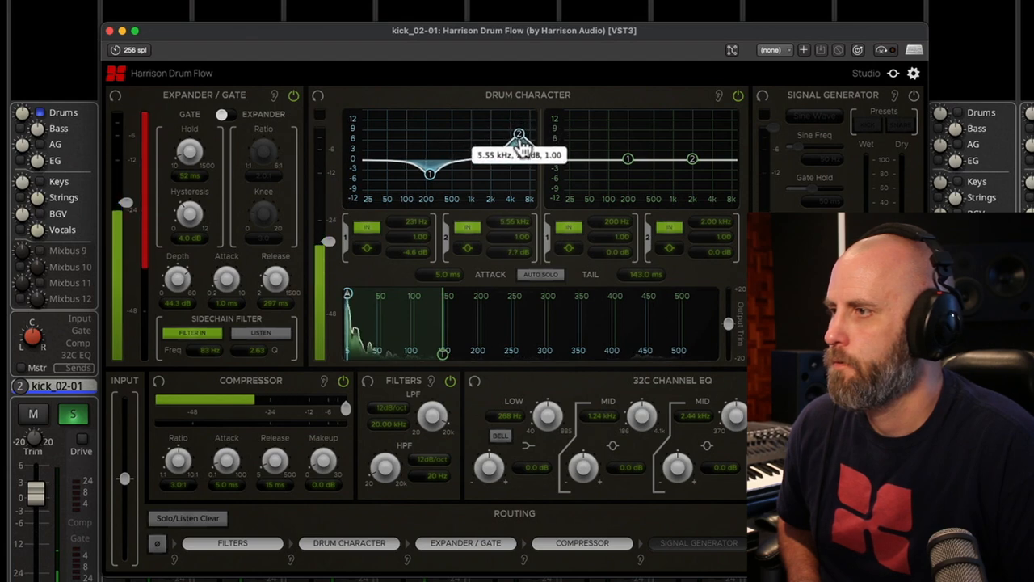
pyautogui.moveTo(518, 136); pyautogui.dragTo(514, 137)
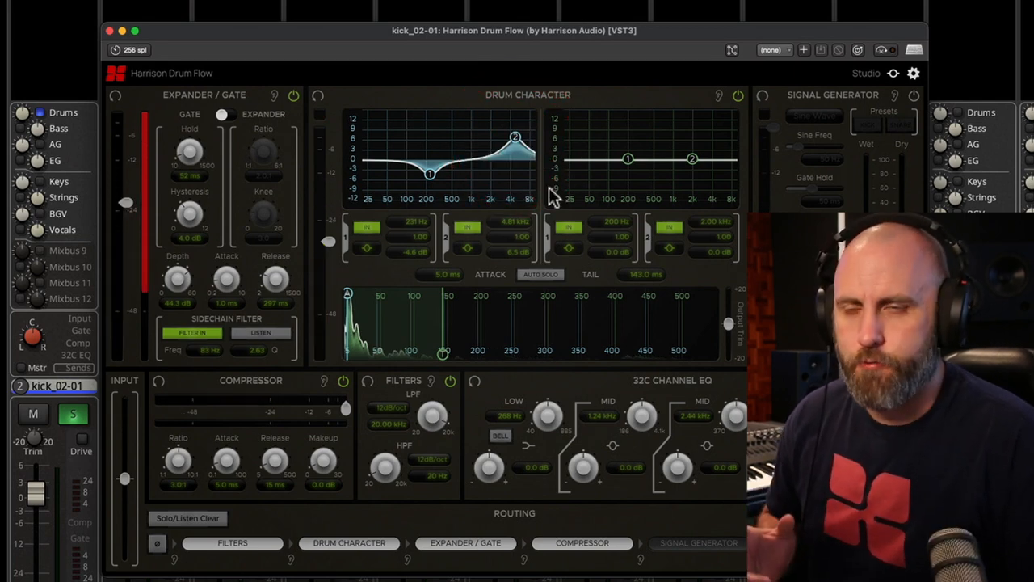
pyautogui.moveTo(611, 181)
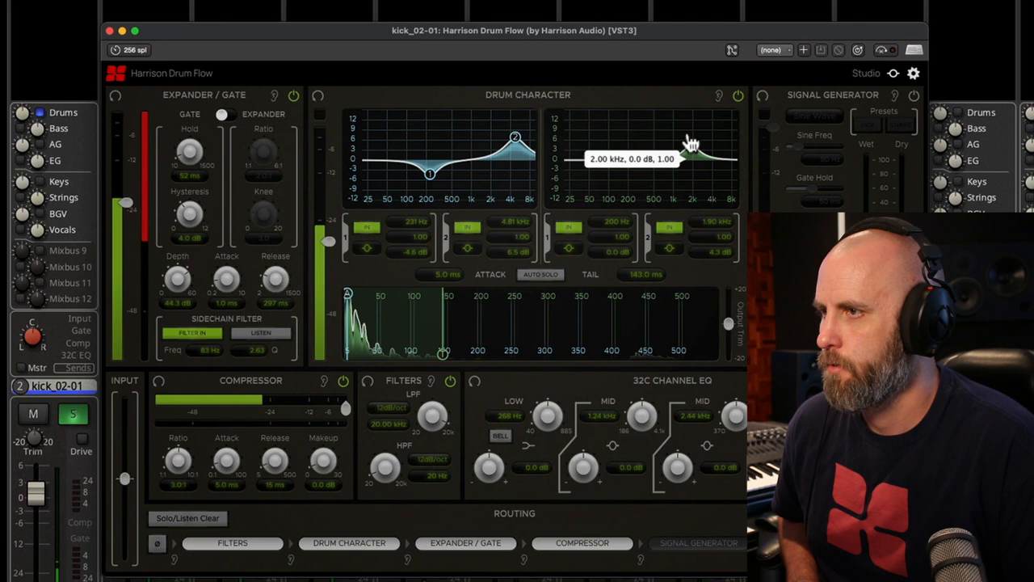
# Shape the tail EQ with a low boost of about 6 dB settling near 66 Hz.
pyautogui.moveTo(691, 145); pyautogui.dragTo(724, 129)
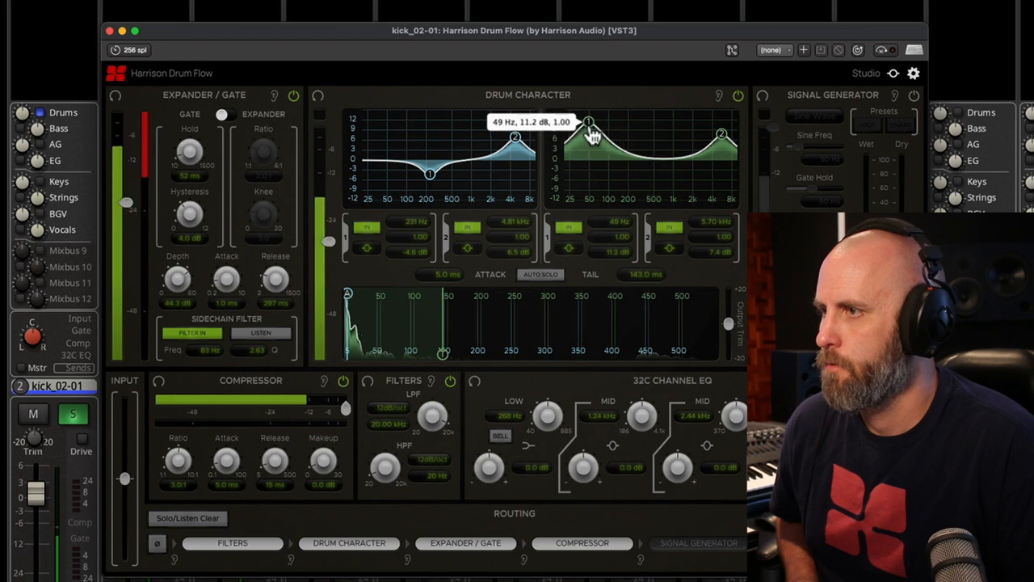
pyautogui.moveTo(590, 123); pyautogui.dragTo(590, 148)
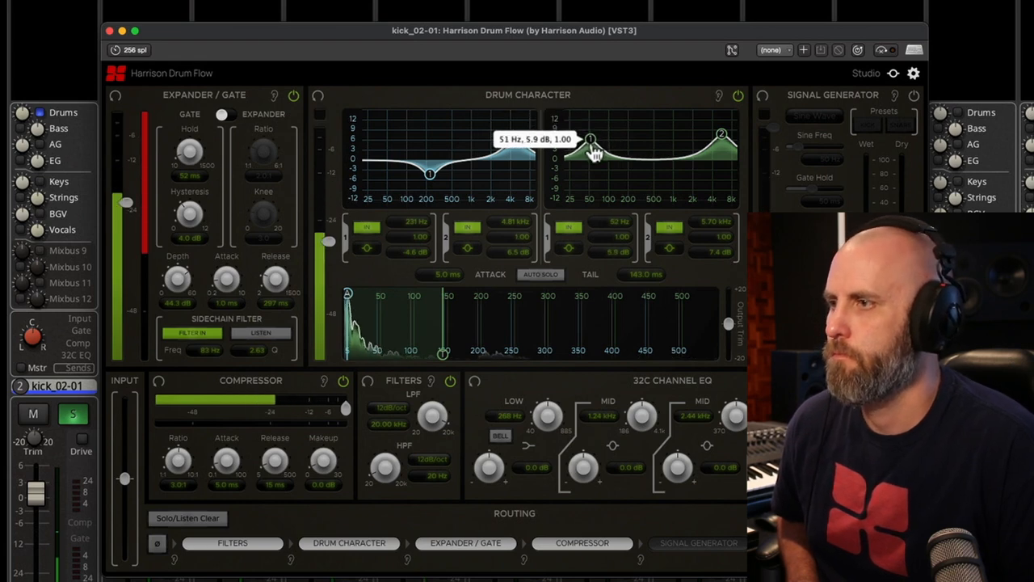
pyautogui.moveTo(592, 144); pyautogui.dragTo(594, 139)
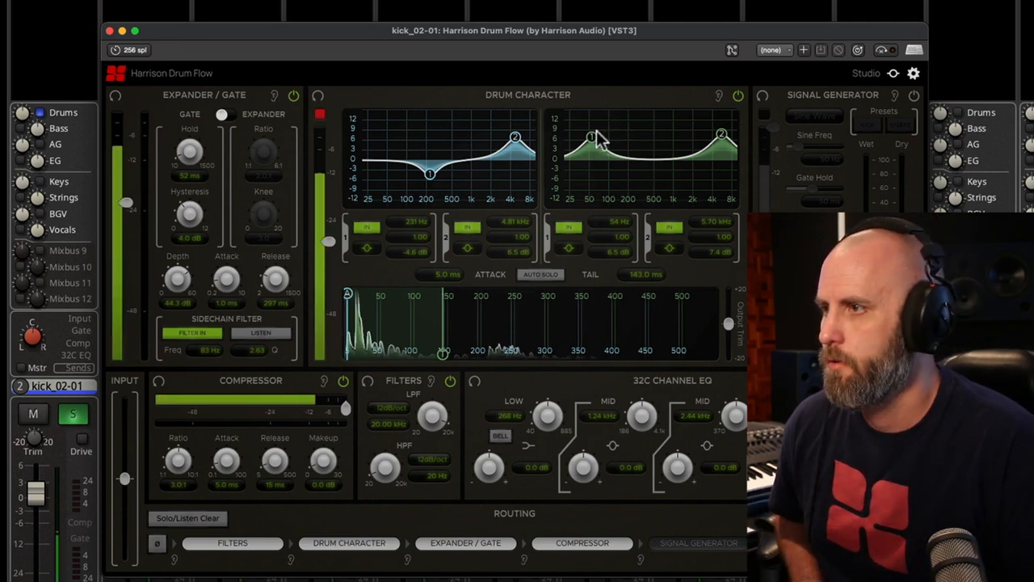
pyautogui.moveTo(590, 142); pyautogui.dragTo(611, 122)
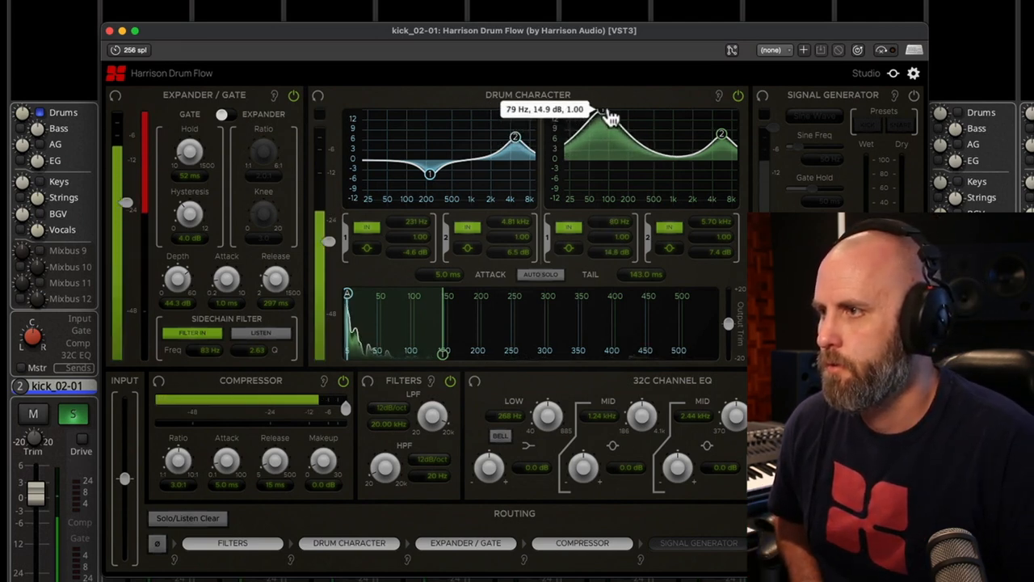
pyautogui.moveTo(601, 126); pyautogui.dragTo(602, 121)
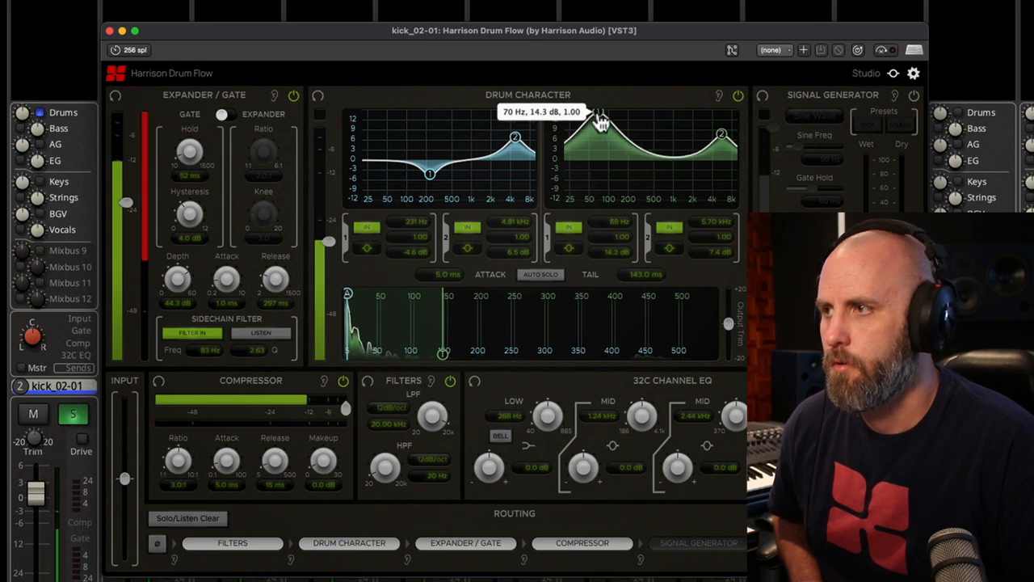
pyautogui.moveTo(594, 116); pyautogui.dragTo(595, 143)
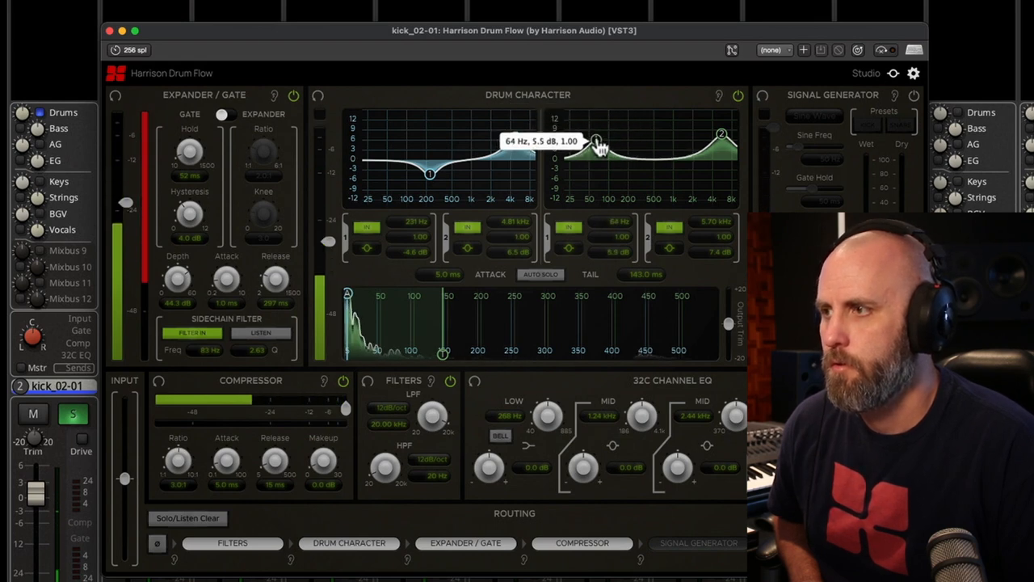
pyautogui.moveTo(595, 144); pyautogui.dragTo(596, 139)
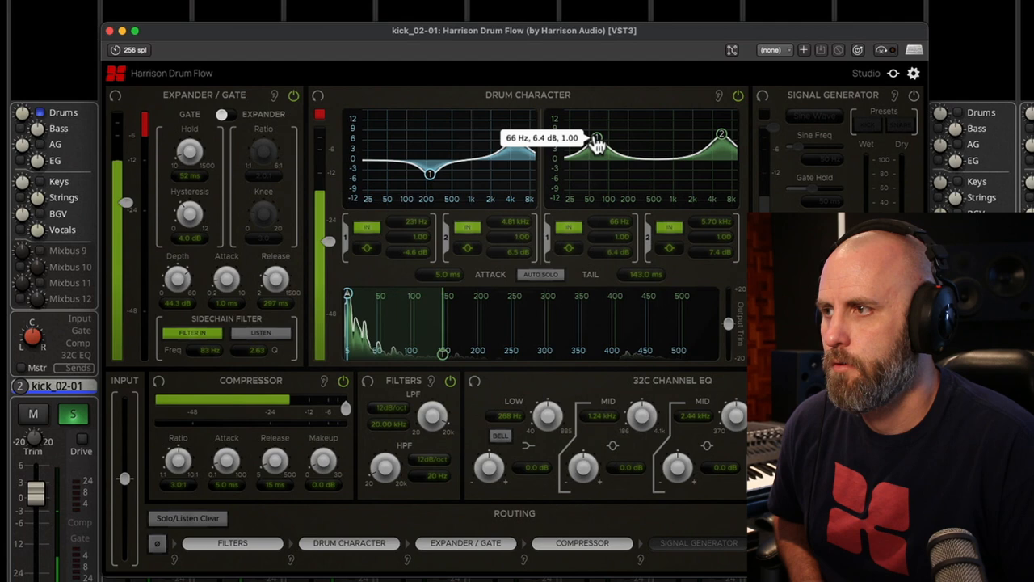
pyautogui.moveTo(594, 137); pyautogui.dragTo(590, 132)
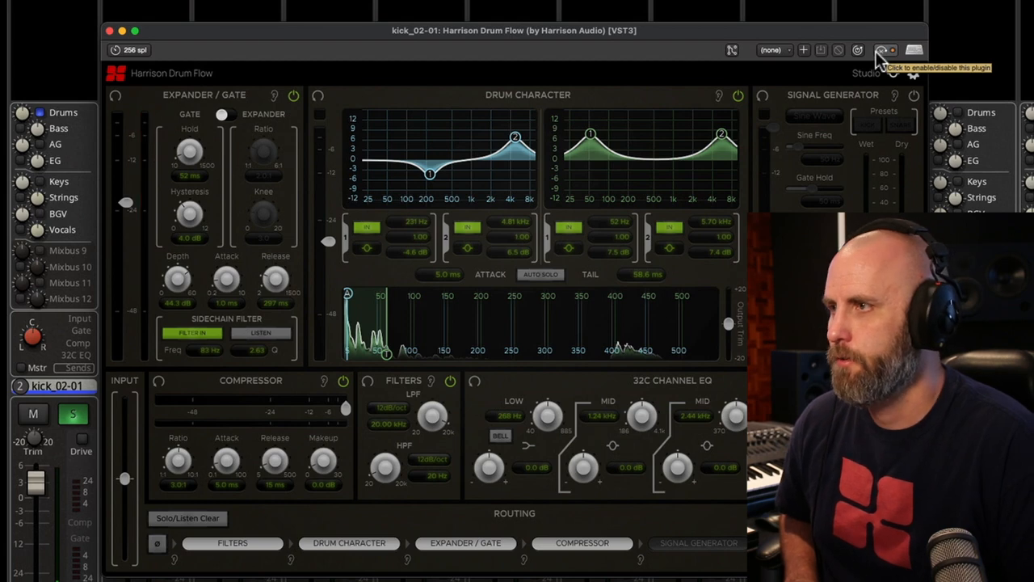
# Bypass Drum Flow from its top bar to hear the unprocessed kick.
pyautogui.click(886, 50)
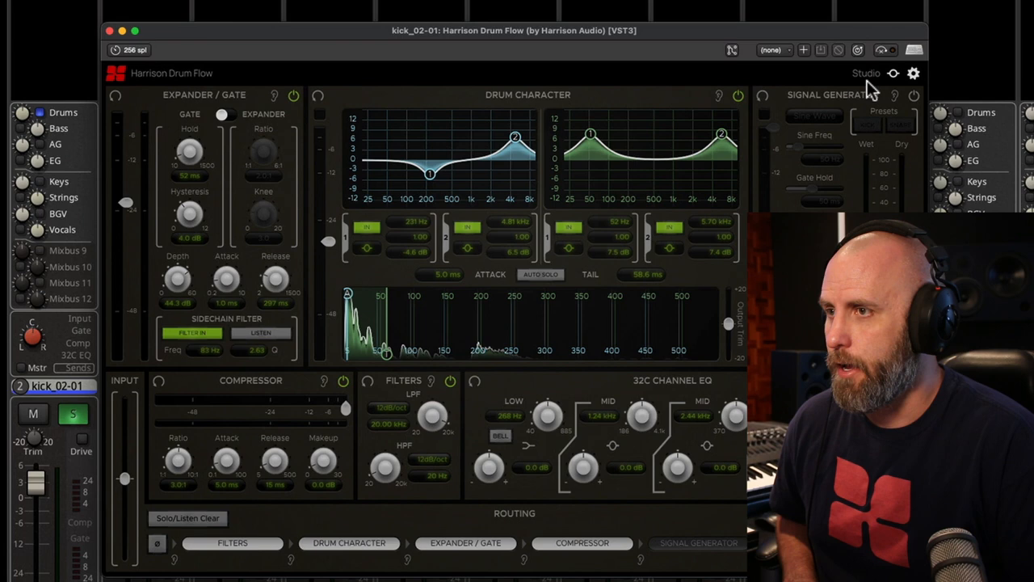
pyautogui.moveTo(817, 113)
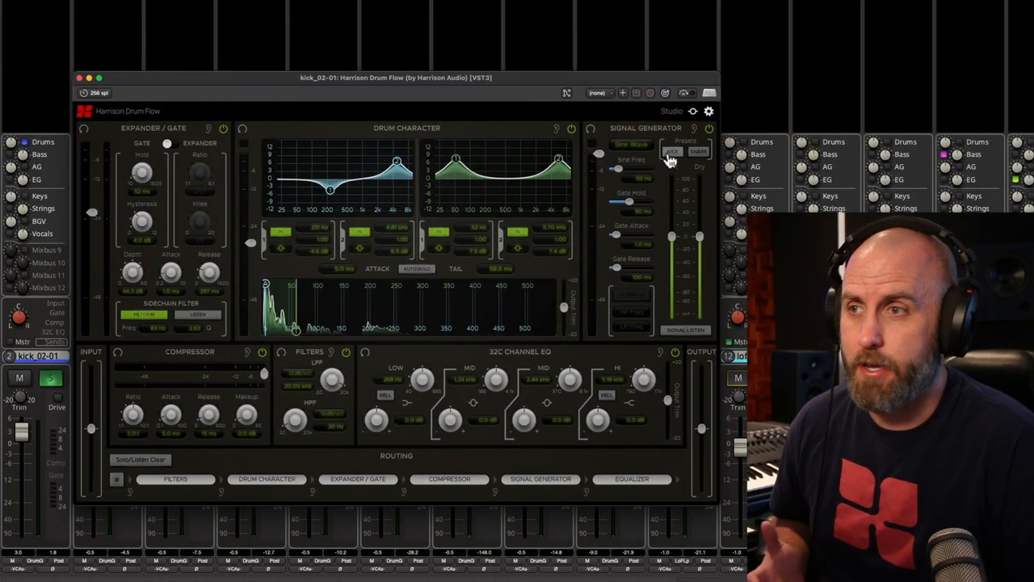
# Enable the Signal Generator, set its gate threshold near -23 dB, and toggle it to compare.
pyautogui.click(634, 144)
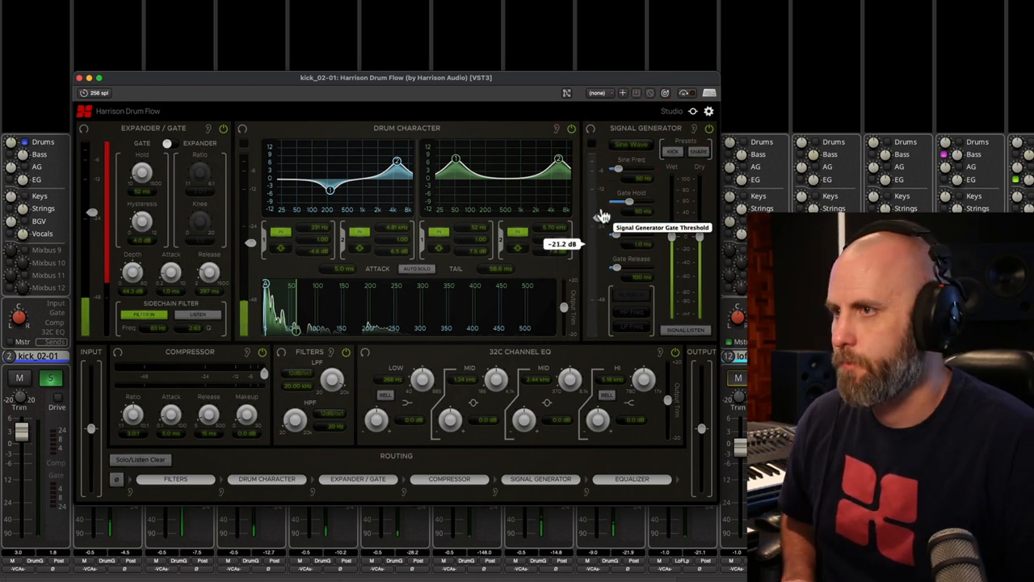
pyautogui.moveTo(596, 234); pyautogui.dragTo(596, 243)
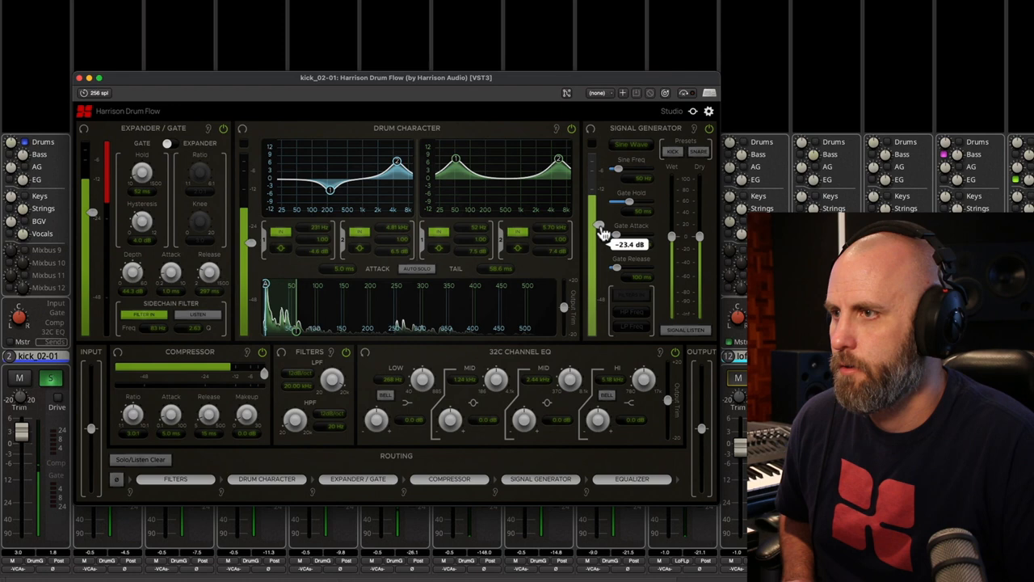
pyautogui.moveTo(601, 234); pyautogui.dragTo(602, 251)
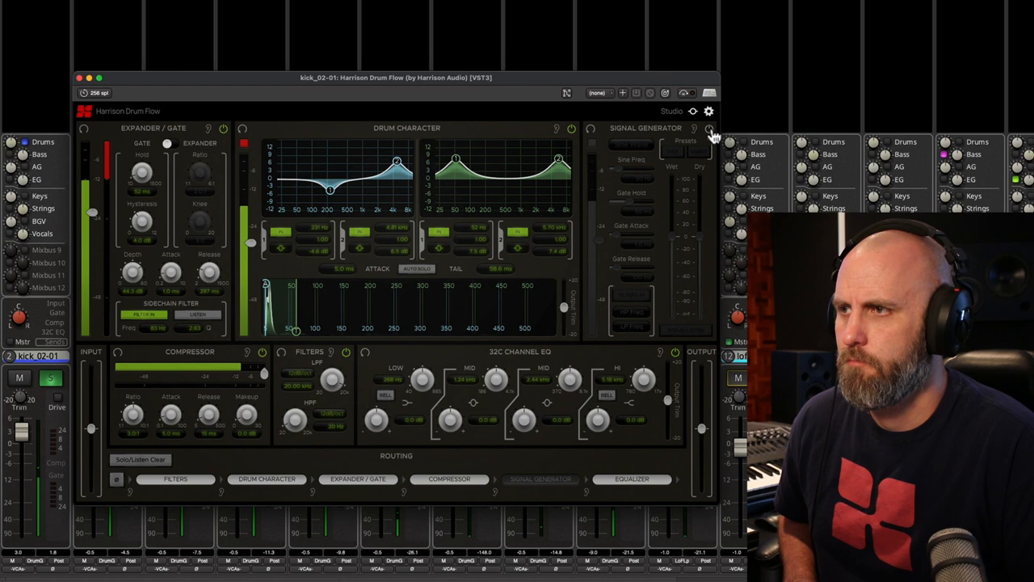
pyautogui.click(708, 129)
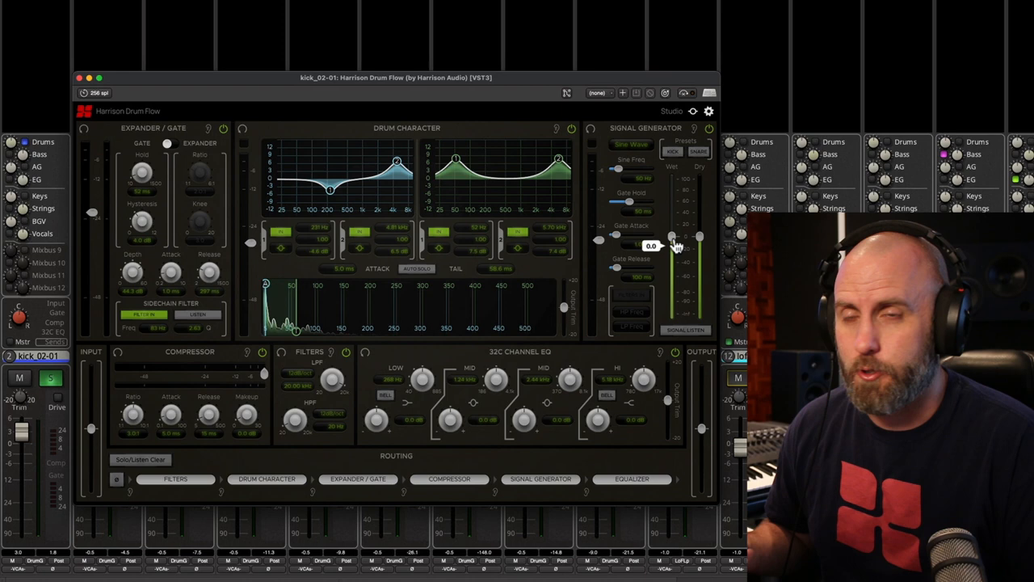
pyautogui.moveTo(675, 242)
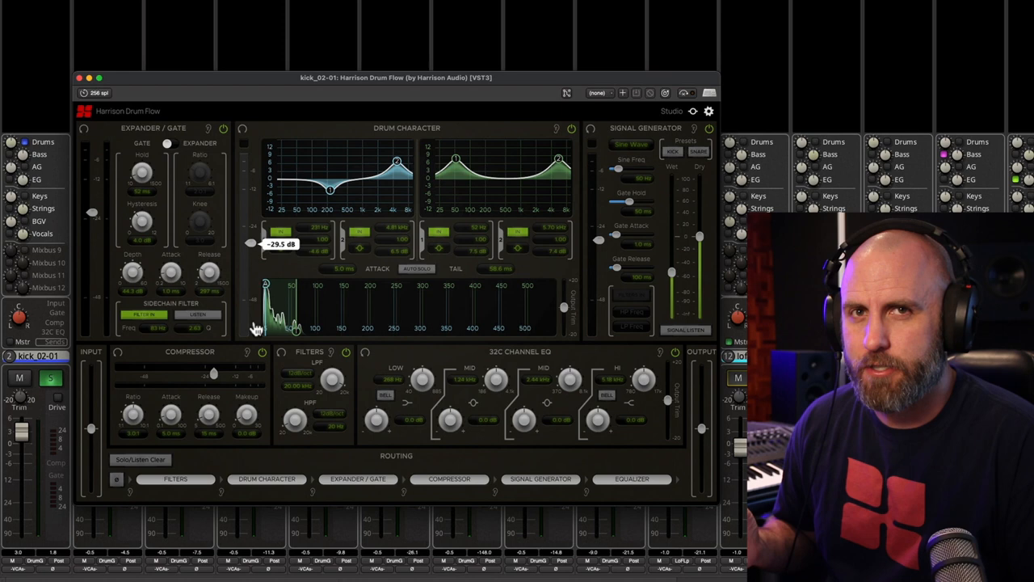
pyautogui.moveTo(216, 375)
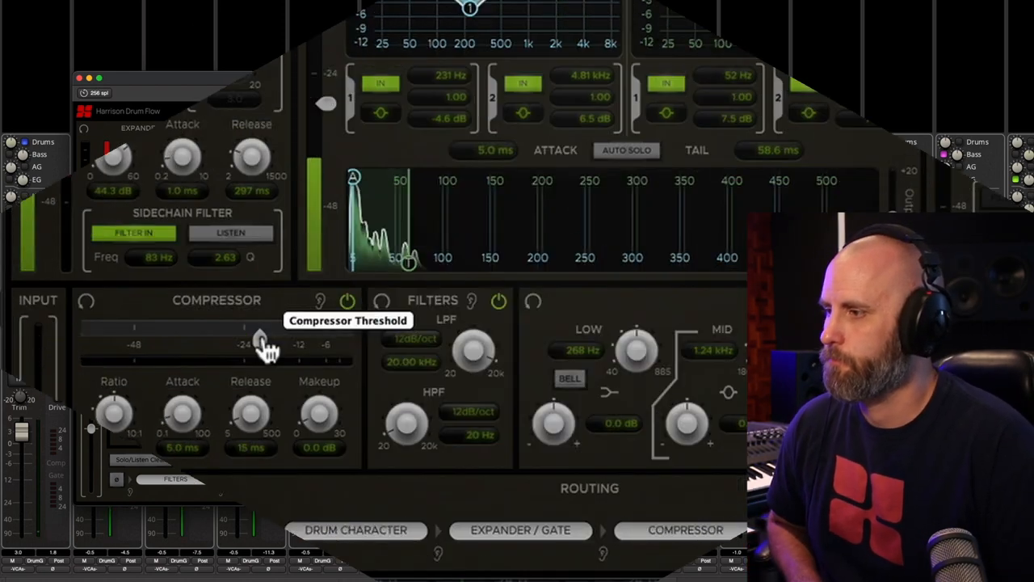
# Pull the Drum Flow compressor threshold down to about -16.4 dB.
pyautogui.moveTo(258, 326); pyautogui.dragTo(278, 335)
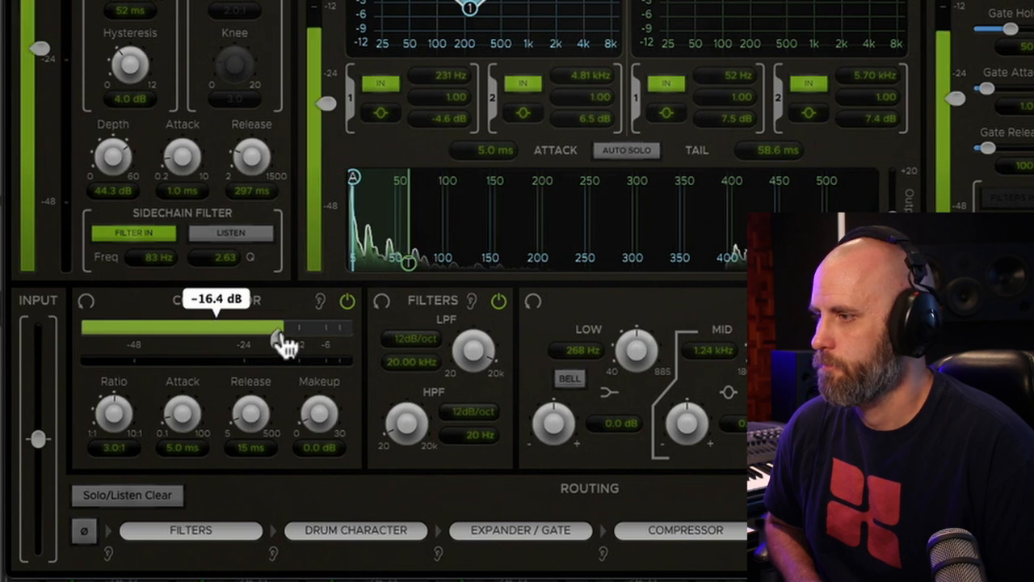
pyautogui.moveTo(283, 326); pyautogui.dragTo(275, 327)
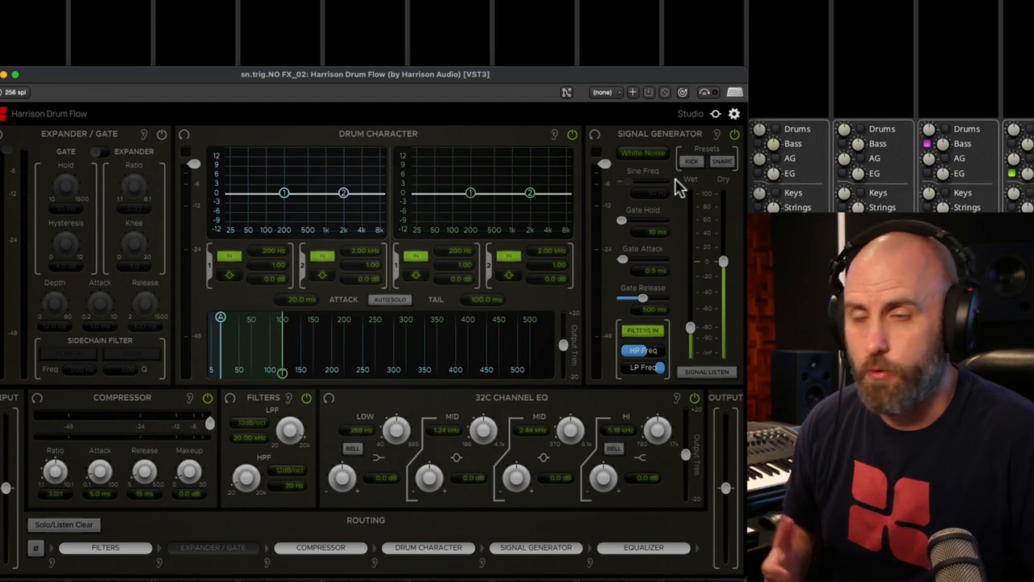
pyautogui.moveTo(686, 233)
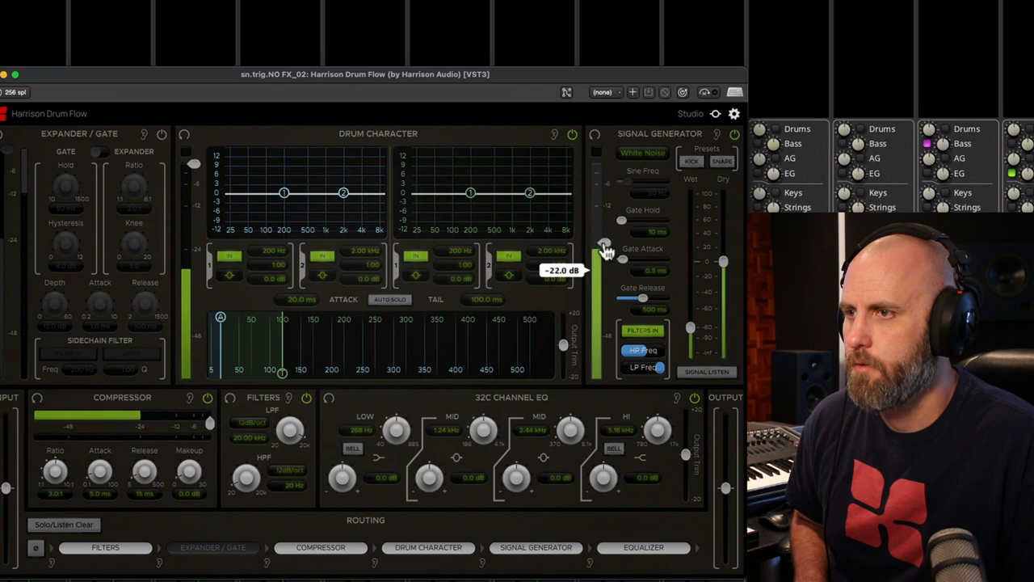
# Lower the Signal Generator level slider to -22.0 dB.
pyautogui.moveTo(601, 250); pyautogui.dragTo(601, 278)
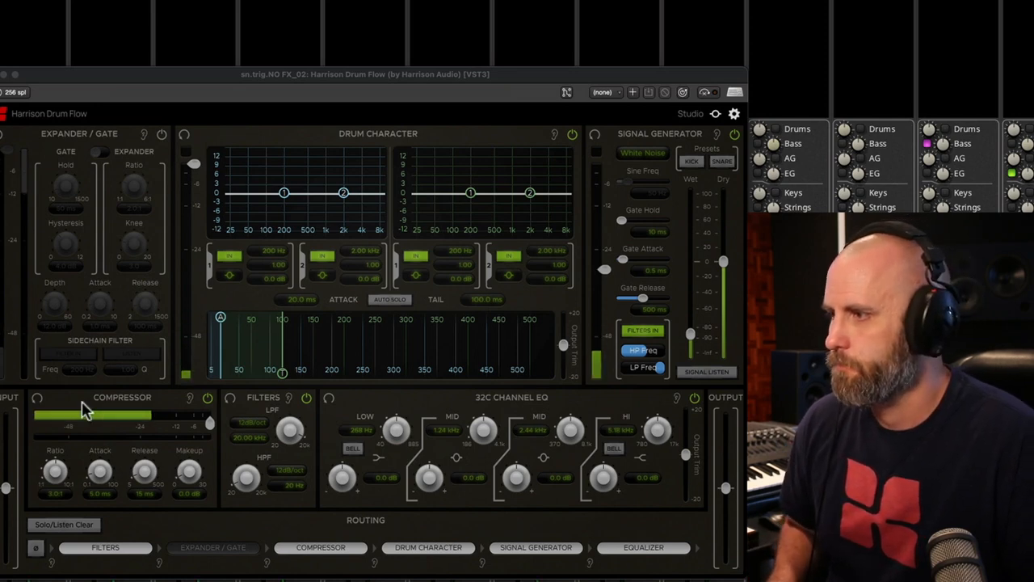
# Lower the compressor threshold further to about -29.6 dB.
pyautogui.moveTo(89, 417); pyautogui.dragTo(154, 423)
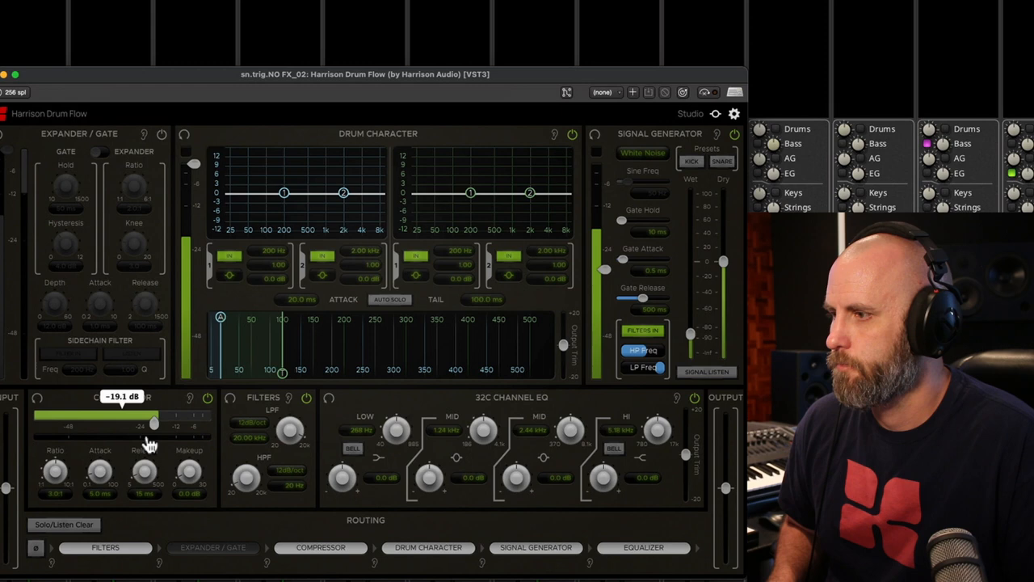
pyautogui.moveTo(152, 423); pyautogui.dragTo(121, 423)
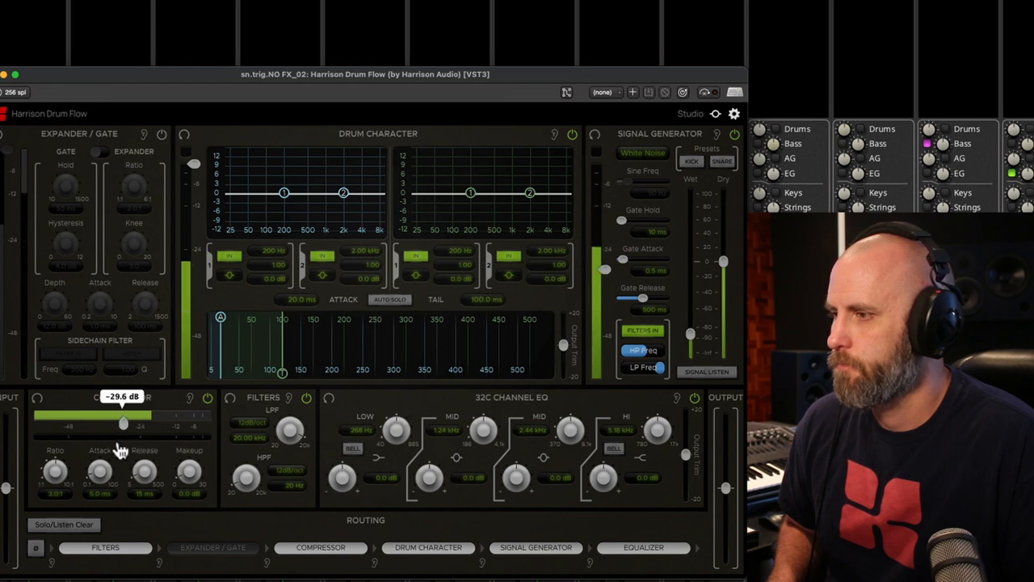
pyautogui.moveTo(122, 424); pyautogui.dragTo(118, 424)
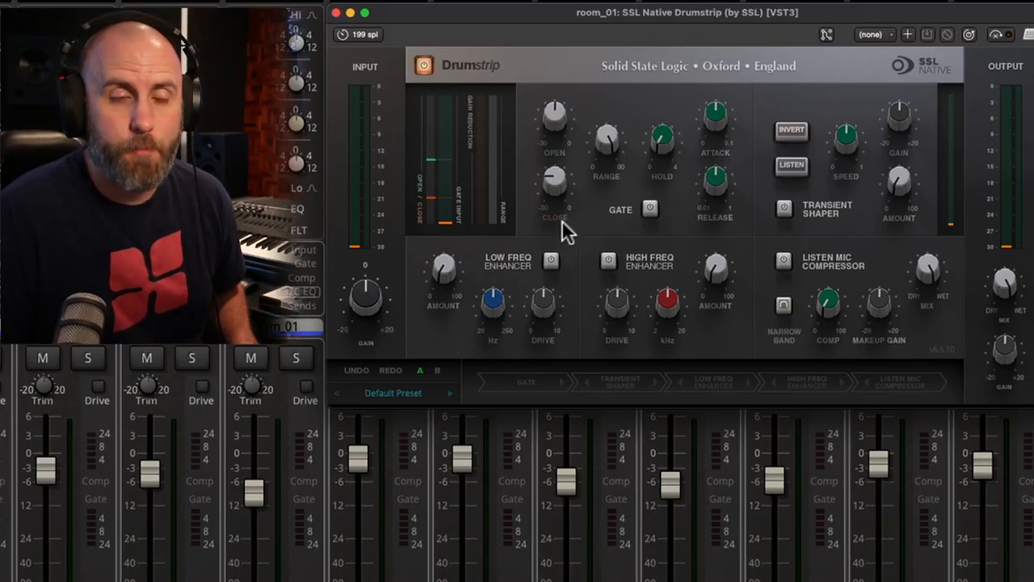
pyautogui.moveTo(663, 267)
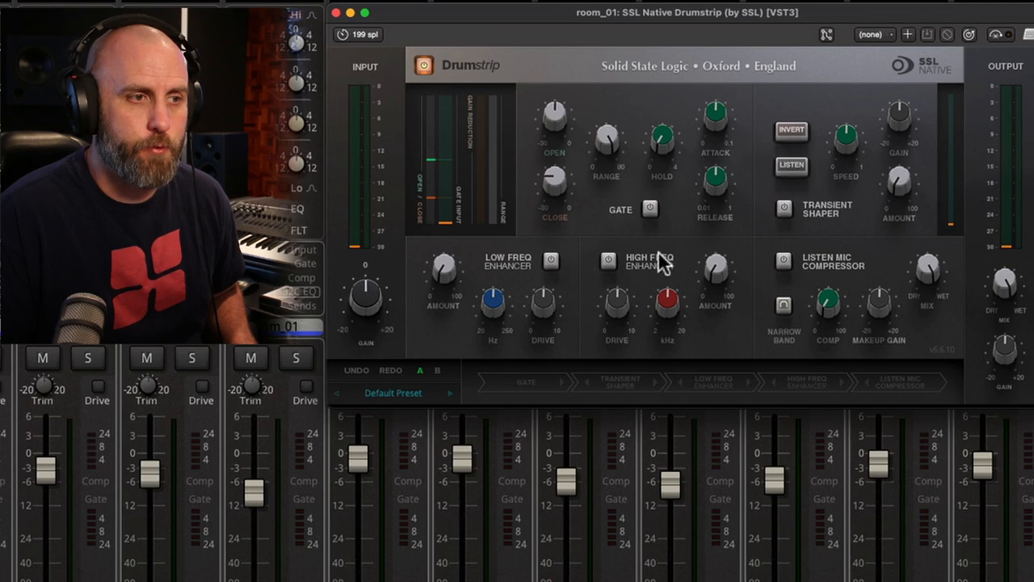
pyautogui.moveTo(844, 278)
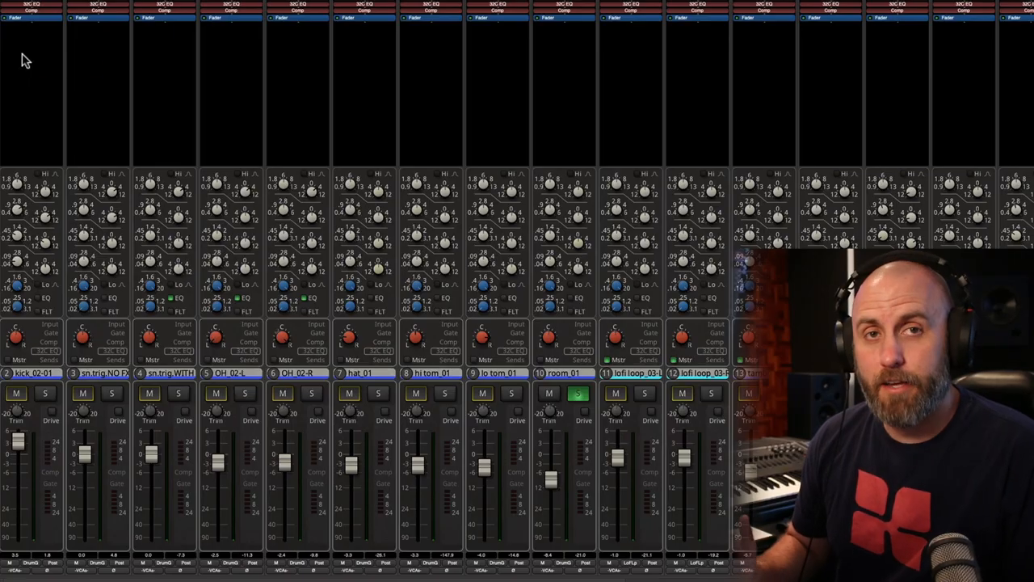
# Insert SSL Native Drumstrip on the kick strip's processor box and open its editor.
pyautogui.rightClick(25, 57)
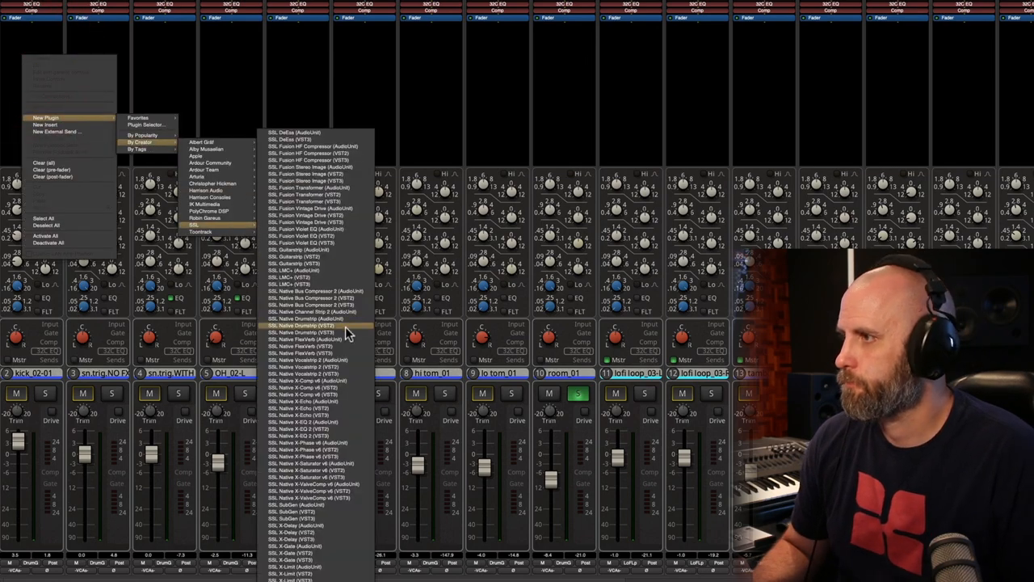
pyautogui.click(304, 332)
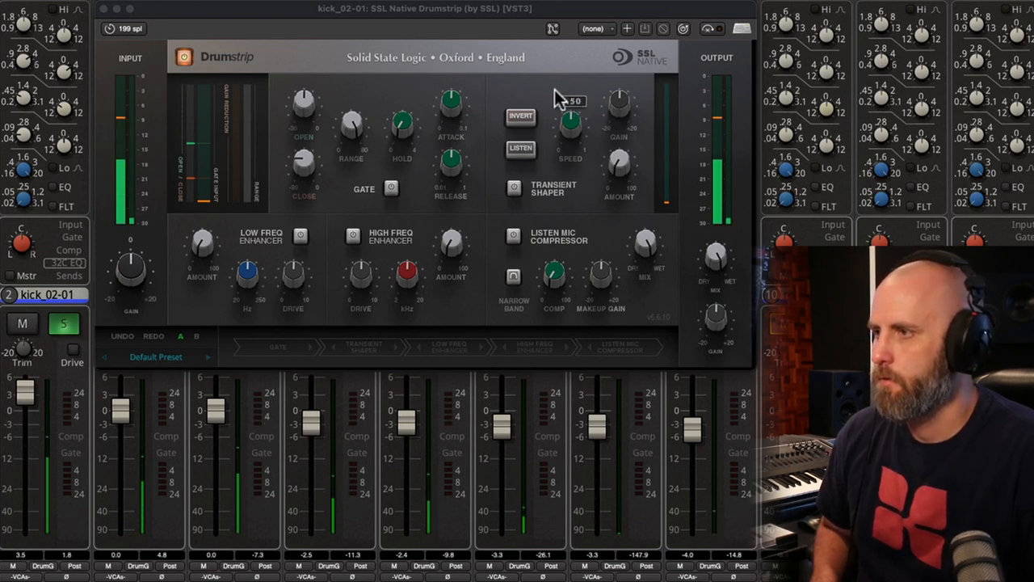
pyautogui.moveTo(553, 97)
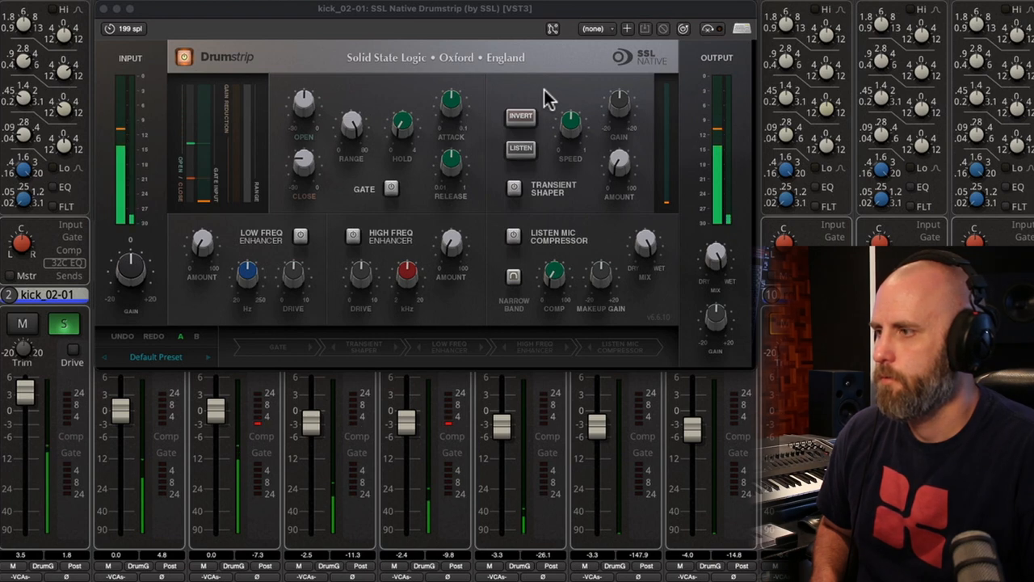
# Engage the kick's gate with a raised open threshold and a 0.25 s release.
pyautogui.click(391, 188)
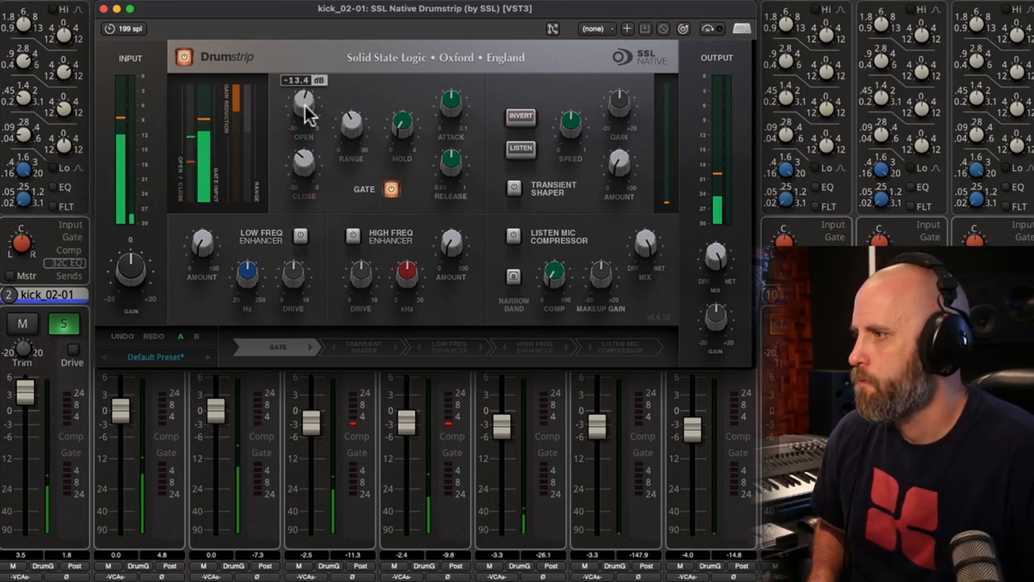
pyautogui.moveTo(304, 100); pyautogui.dragTo(304, 113)
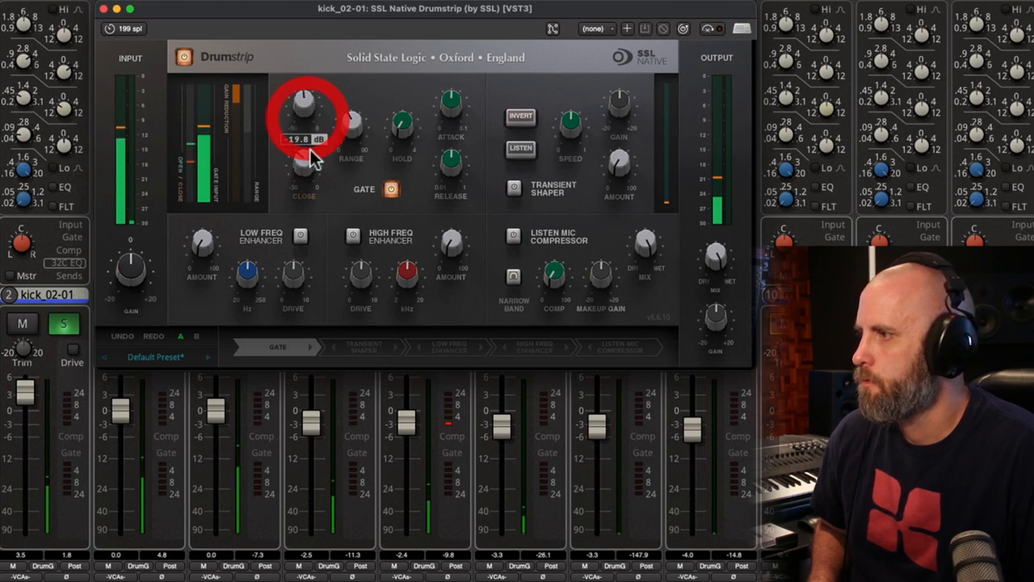
pyautogui.moveTo(305, 110); pyautogui.dragTo(306, 170)
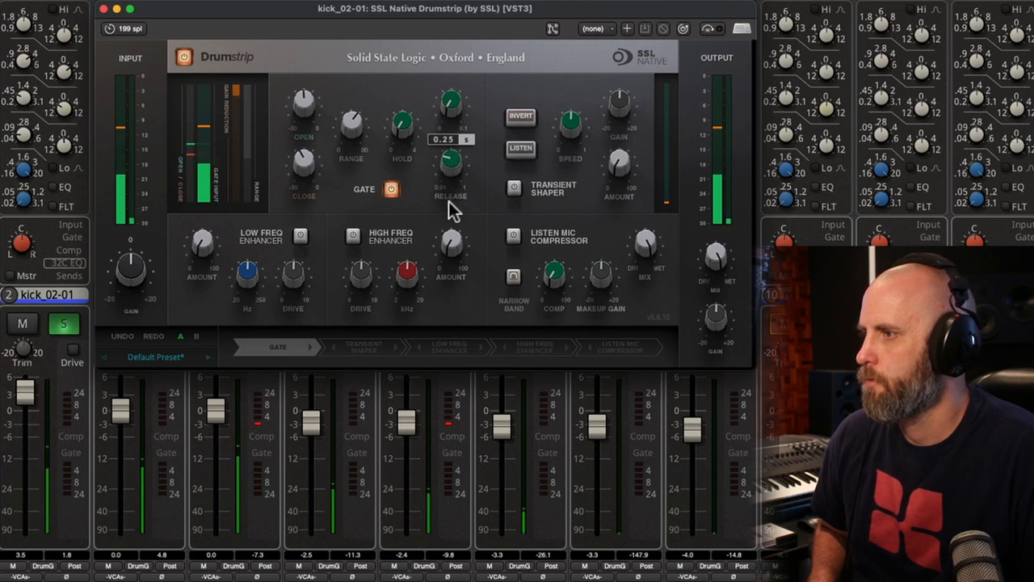
pyautogui.moveTo(451, 116); pyautogui.dragTo(451, 129)
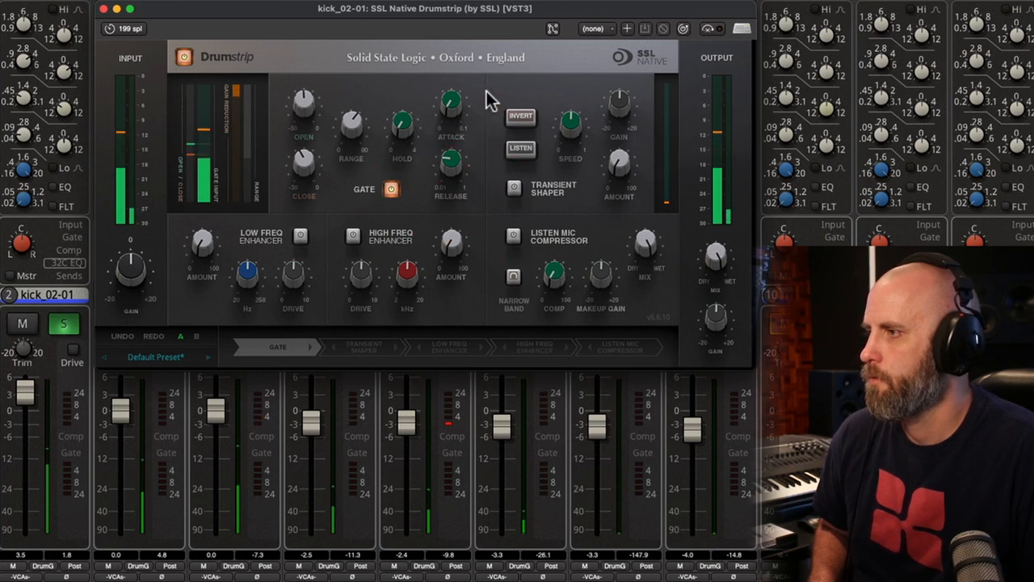
# Toggle the gate off and on to compare the gated and ungated kick.
pyautogui.click(391, 187)
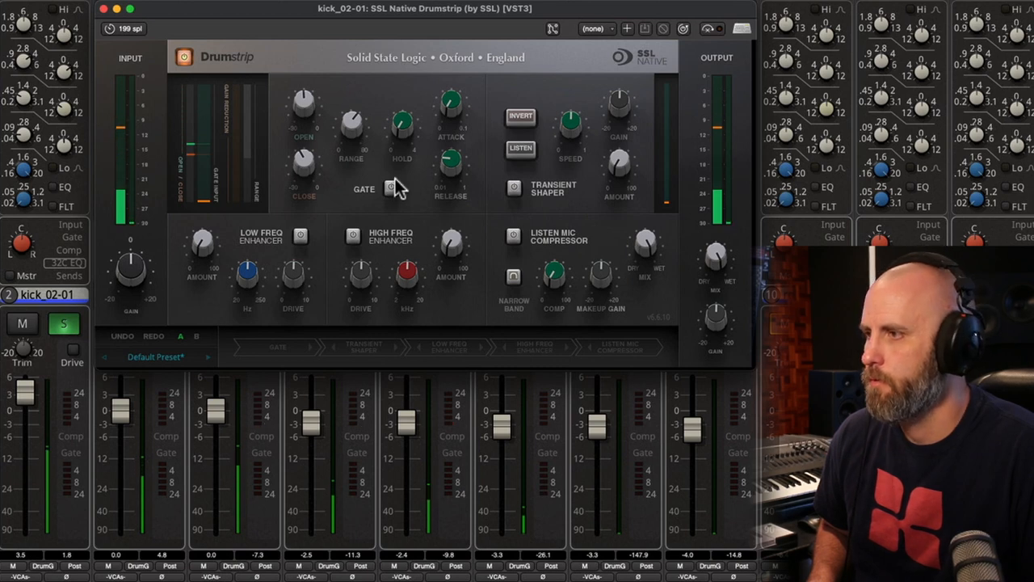
pyautogui.click(401, 188)
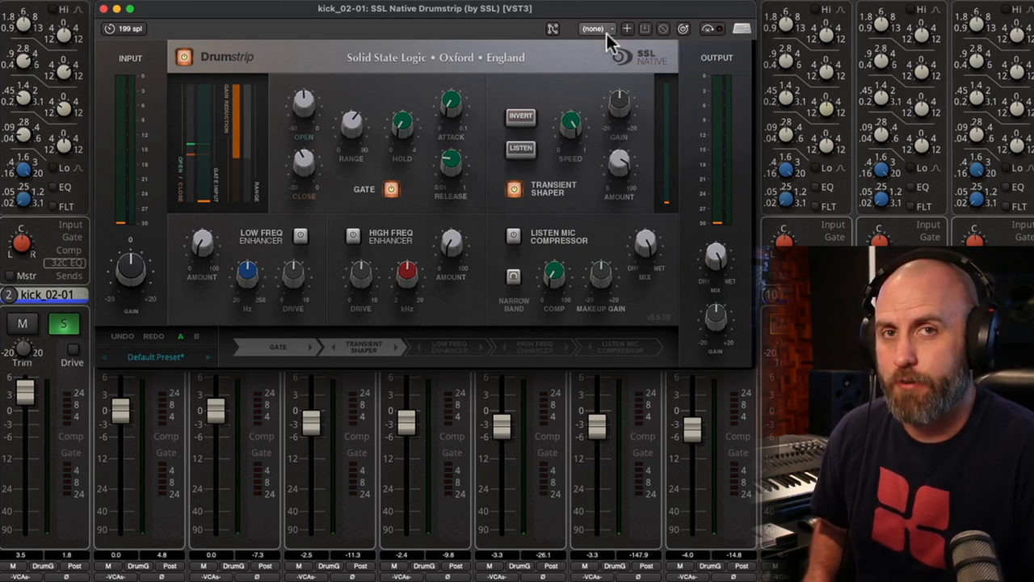
pyautogui.moveTo(595, 29)
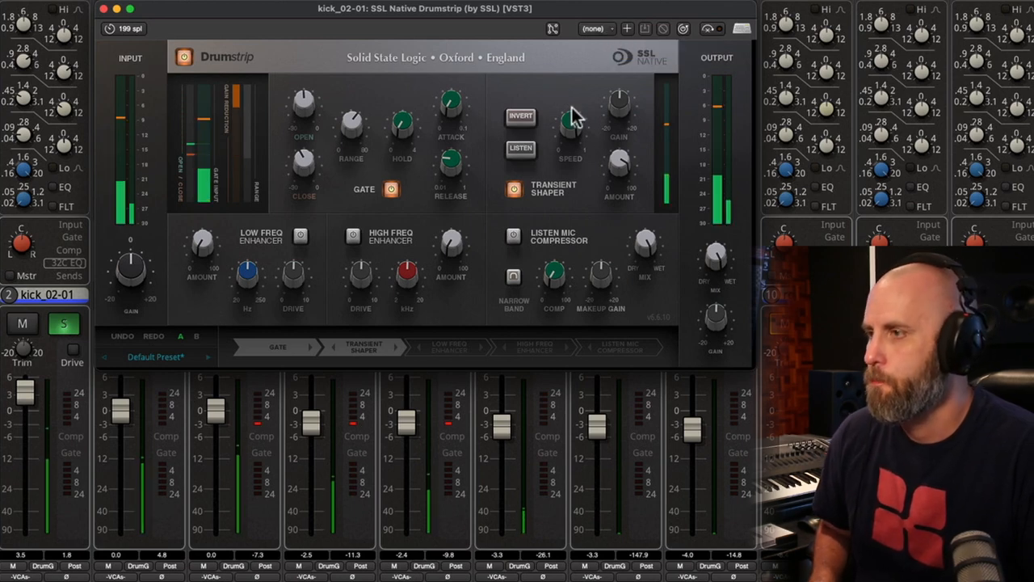
# Adjust the transient shaper speed on the kick with gate and shaper active.
pyautogui.moveTo(570, 121); pyautogui.dragTo(573, 120)
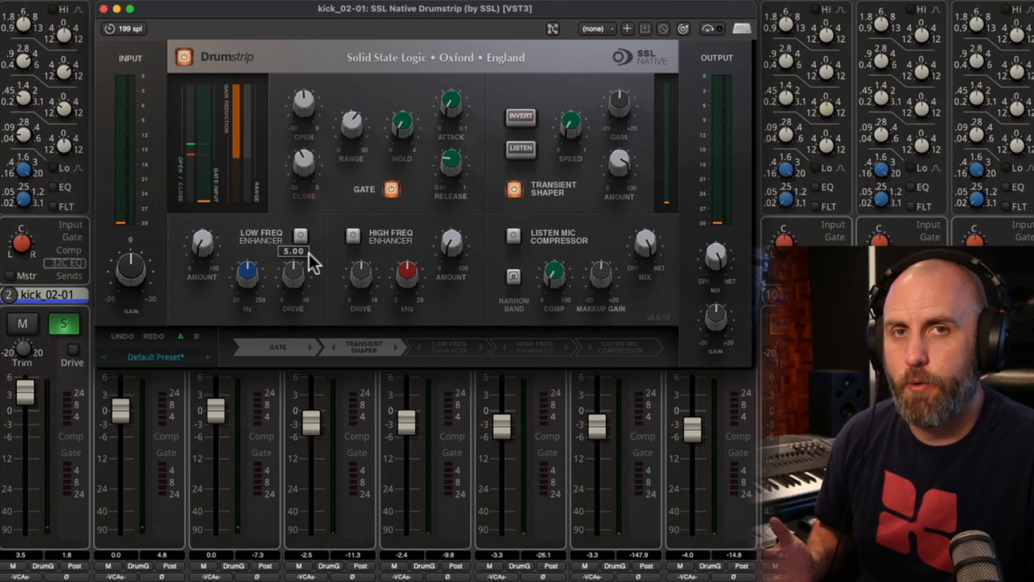
pyautogui.moveTo(258, 258)
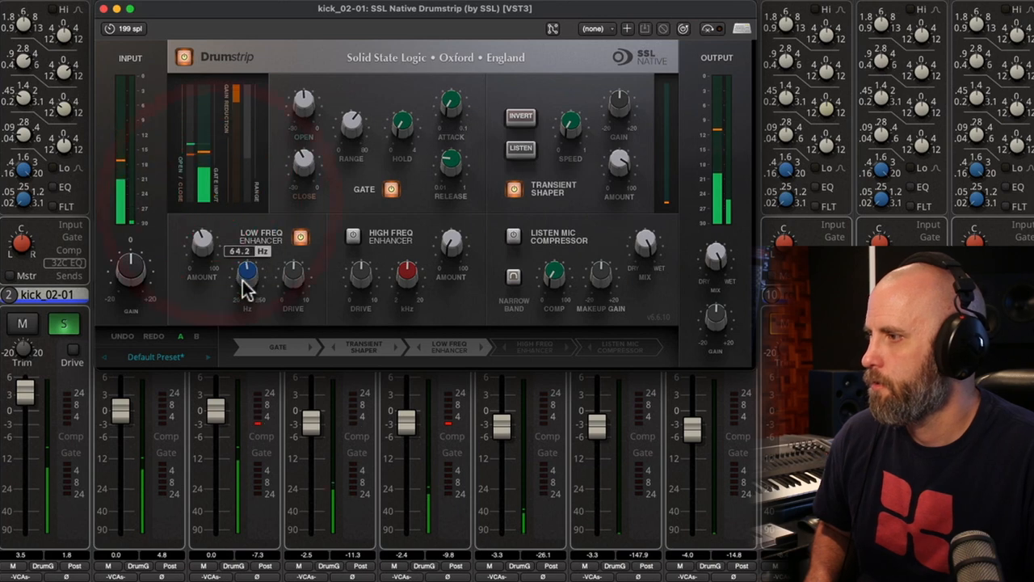
# Set the low frequency enhancer to 64.3 Hz at about 47% amount, then switch it off to compare.
pyautogui.moveTo(247, 283); pyautogui.dragTo(247, 304)
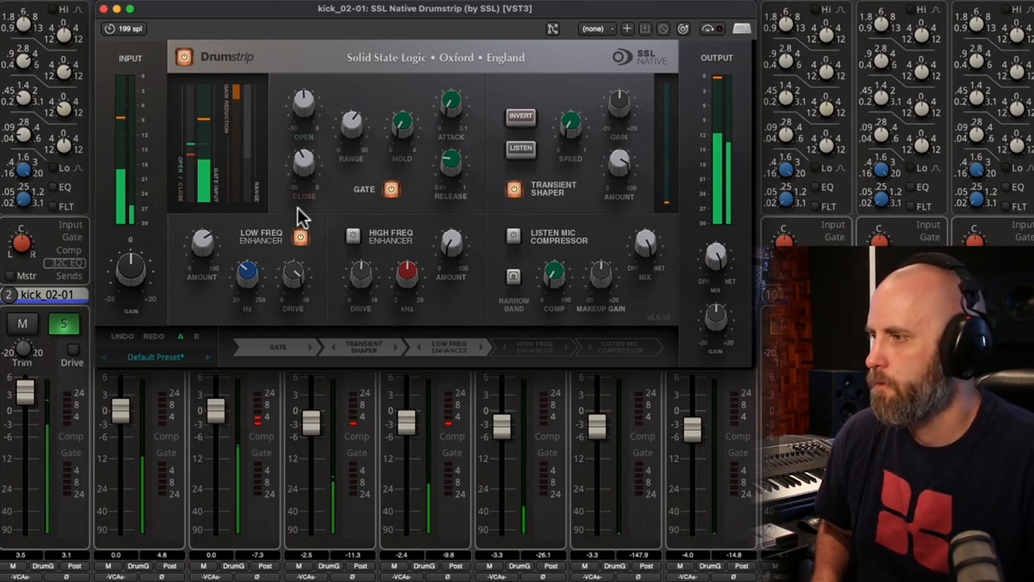
pyautogui.moveTo(202, 259); pyautogui.dragTo(202, 258)
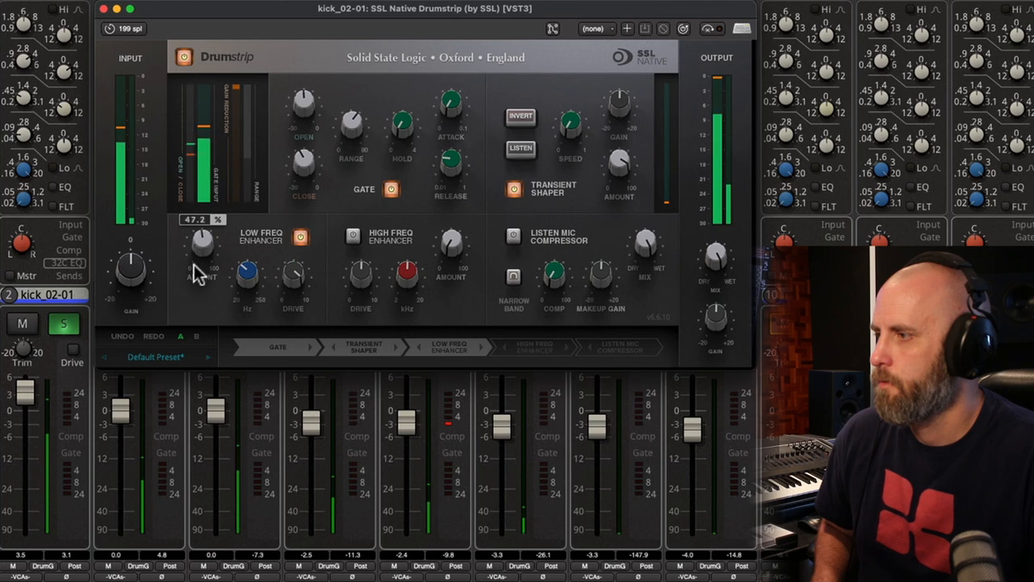
pyautogui.moveTo(202, 243); pyautogui.dragTo(202, 226)
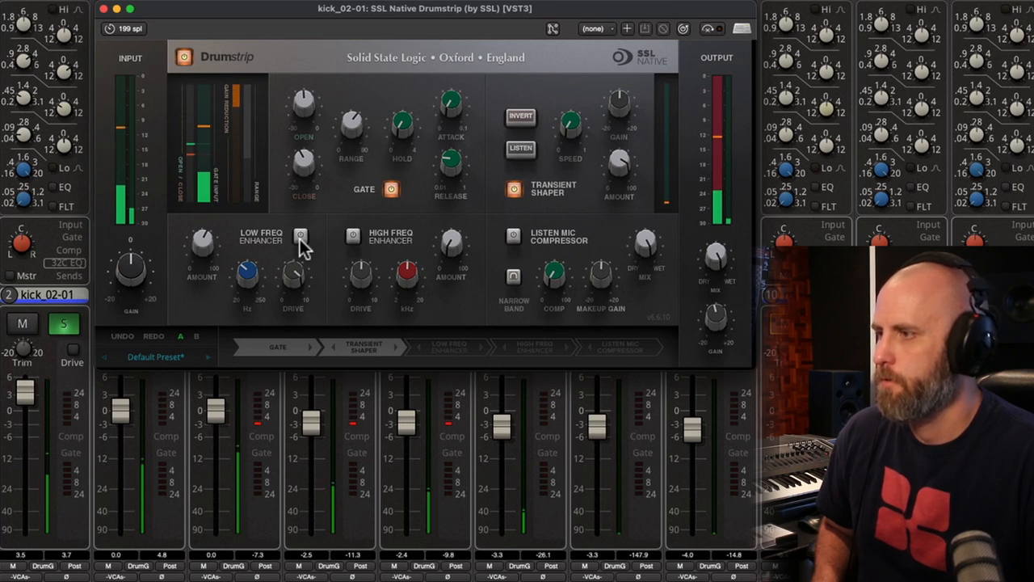
pyautogui.click(301, 238)
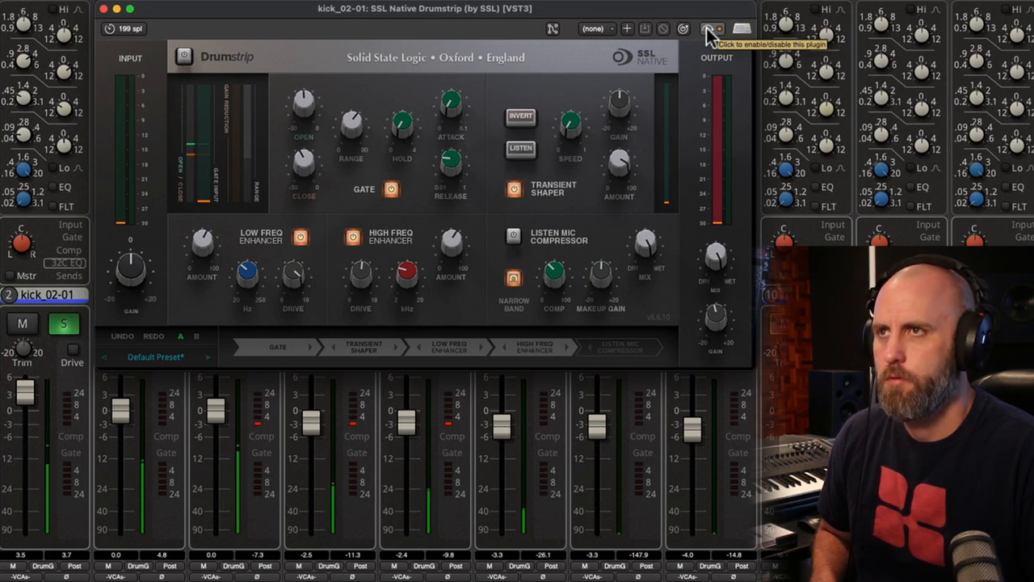
# Toggle the Drumstrip bypass to compare, leave it active, and play the kick through it.
pyautogui.click(704, 29)
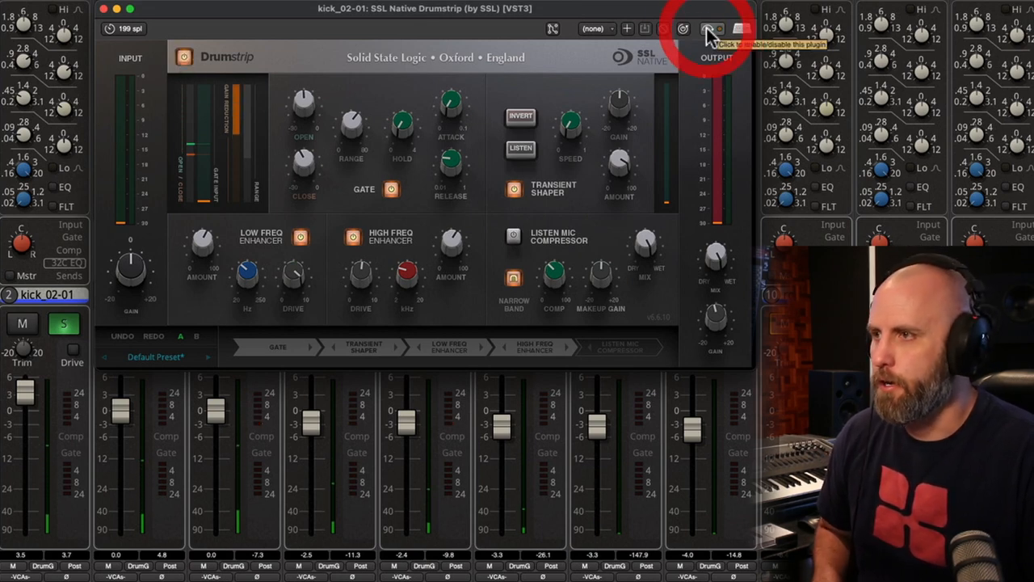
pyautogui.click(708, 29)
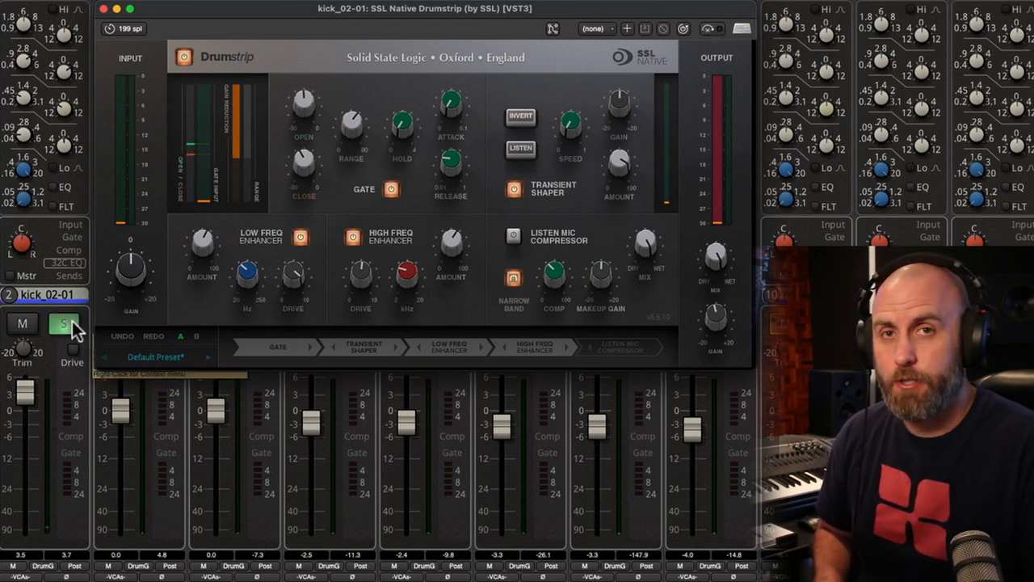
pyautogui.click(63, 324)
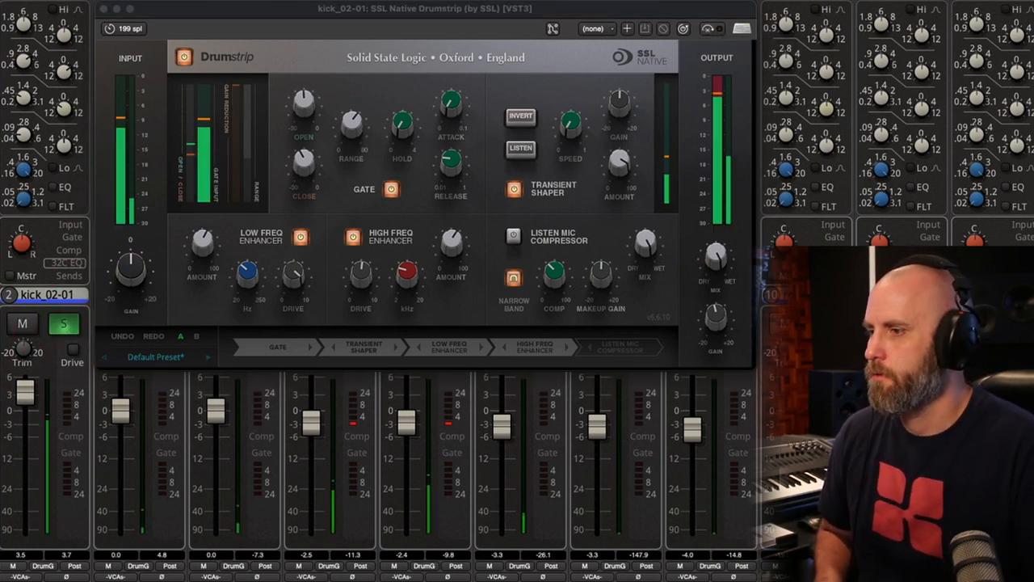